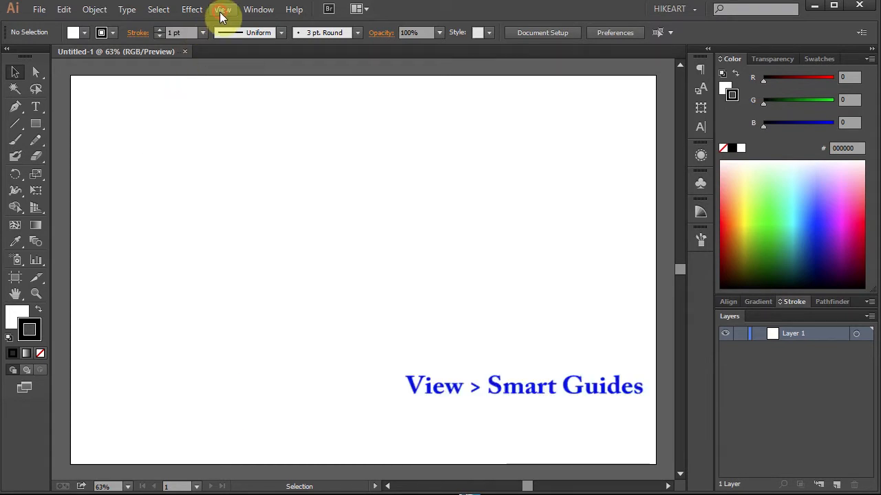
Enable Smart Guides, set Fill to None and bring the black Stroke swatch forward.
{"action": "left_click", "coordinate": [223, 8]}
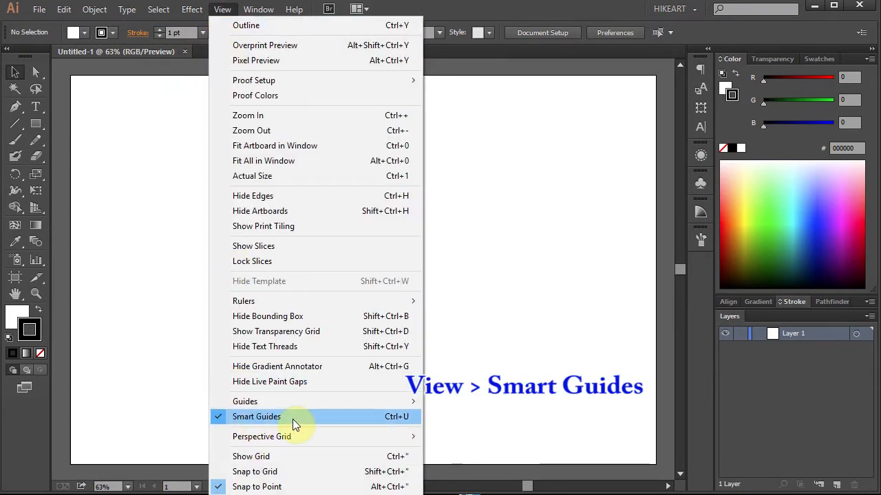
{"action": "mouse_move", "coordinate": [220, 398]}
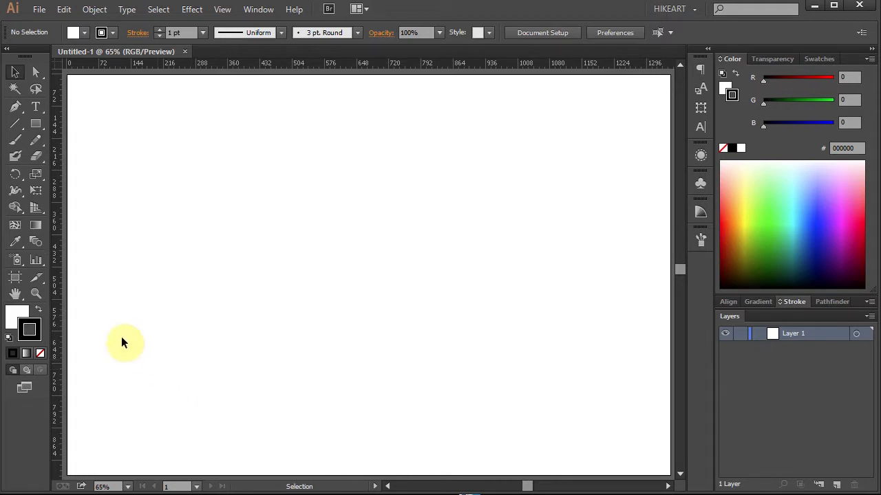
{"action": "left_click", "coordinate": [40, 353]}
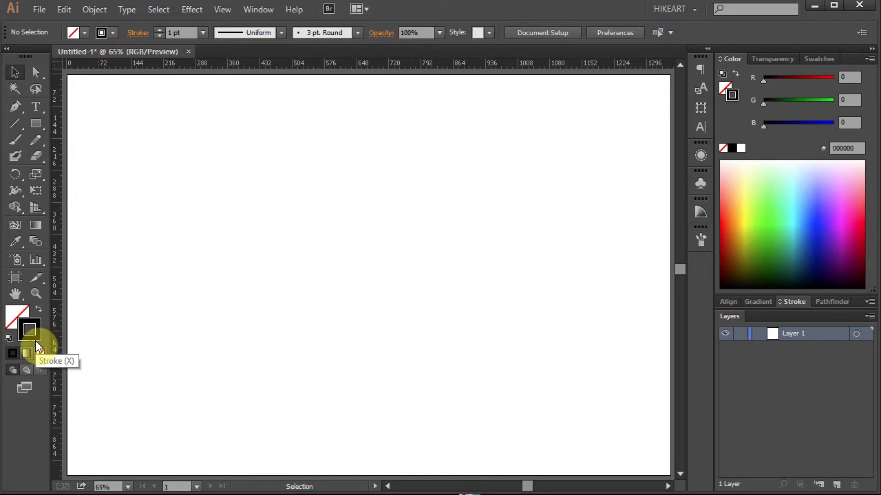
{"action": "left_click", "coordinate": [36, 123]}
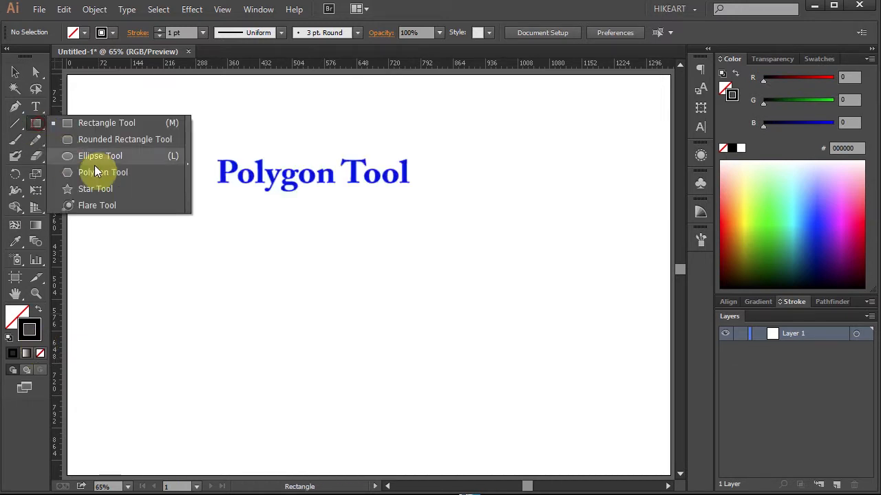
Place a 3-sided polygon of 220 px radius at the artboard centre with the Polygon Tool.
{"action": "left_click", "coordinate": [102, 172]}
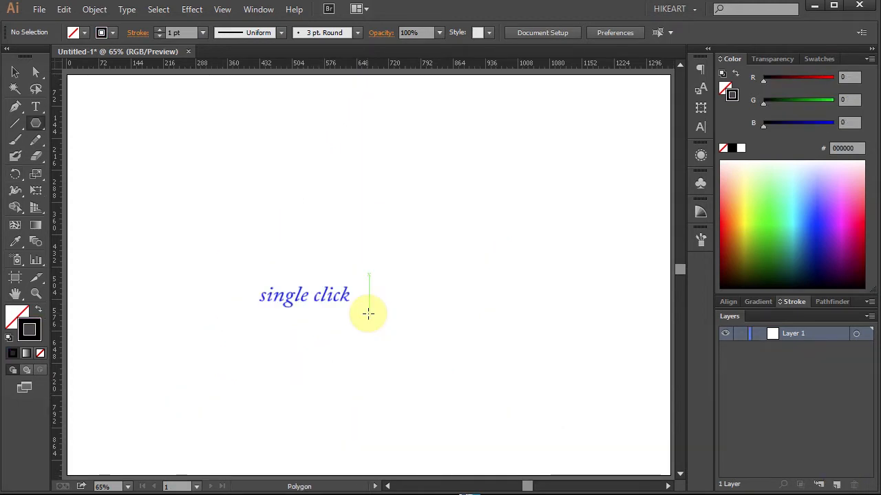
{"action": "left_click", "coordinate": [368, 315]}
{"action": "type", "text": "22"}
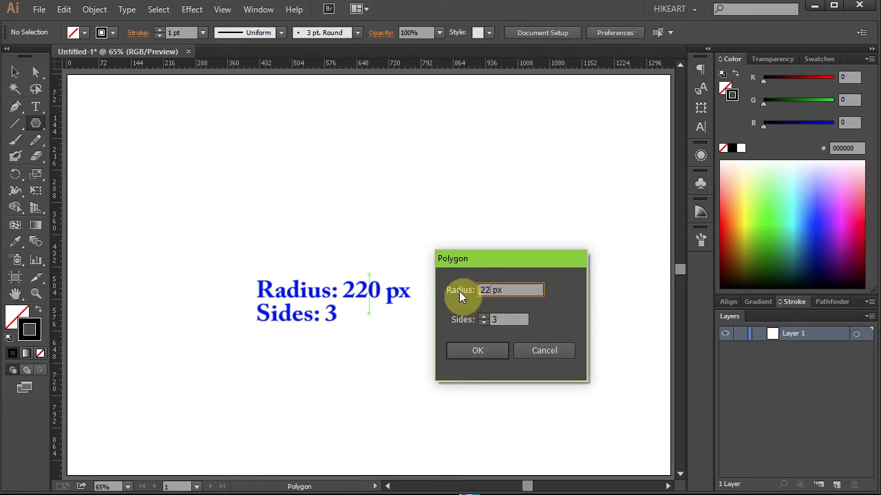
{"action": "left_click", "coordinate": [476, 351]}
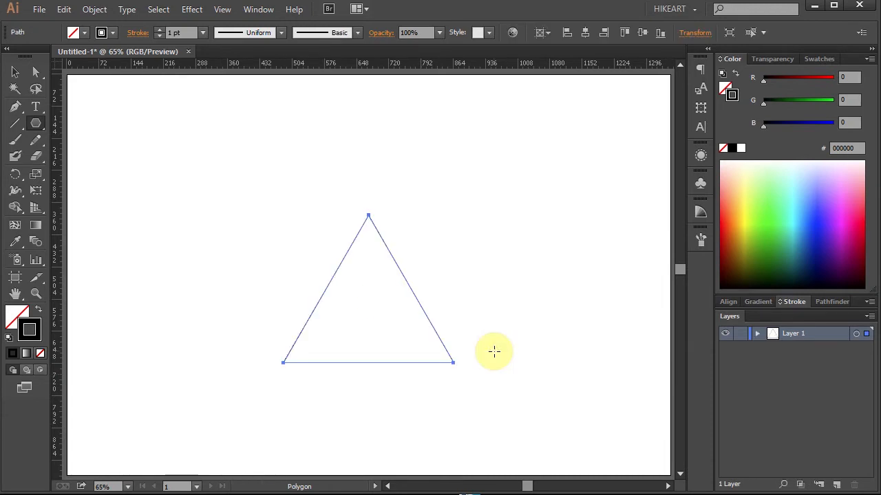
Offset the triangle's path 160 px outward to get a second, larger nested triangle.
{"action": "left_click", "coordinate": [94, 9]}
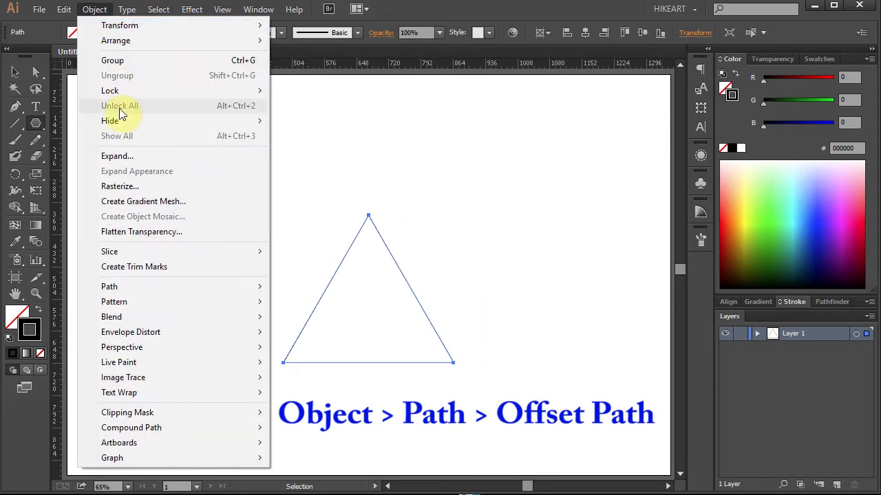
{"action": "mouse_move", "coordinate": [109, 286]}
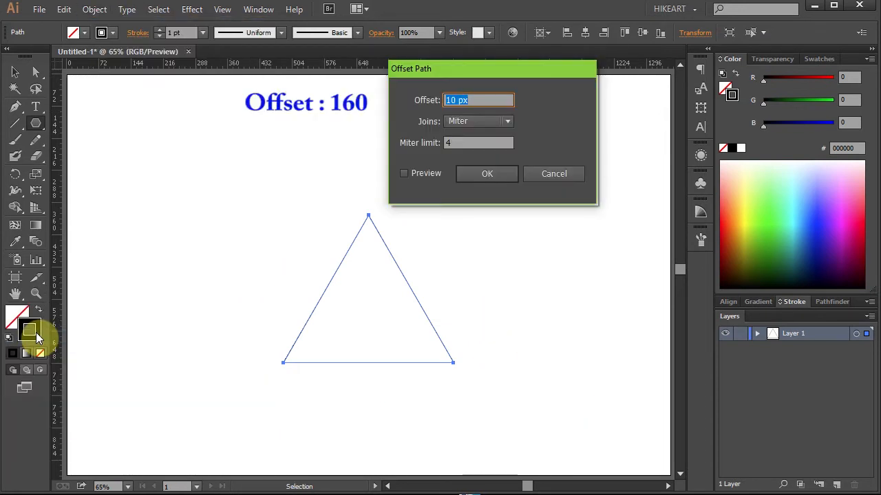
{"action": "type", "text": "16"}
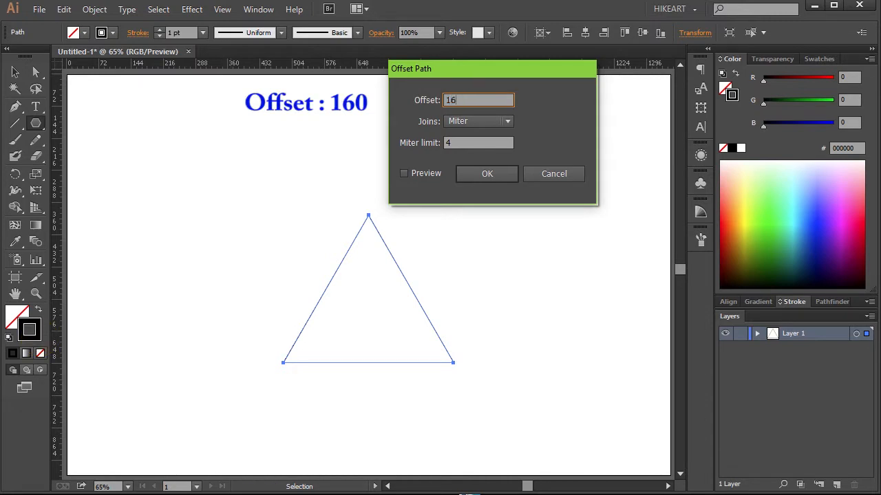
{"action": "left_click", "coordinate": [487, 174]}
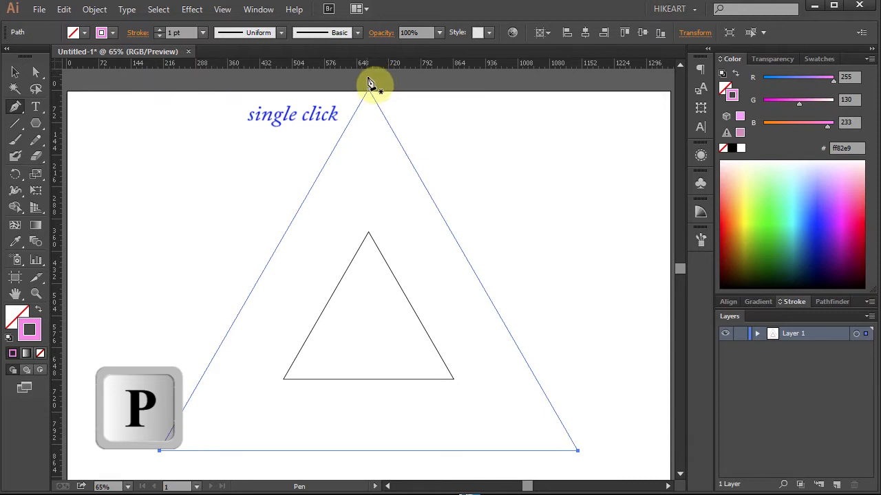
Draw a vertical line from the top corner and rotate-copy it 120° into three crossing lines.
{"action": "left_click", "coordinate": [368, 78]}
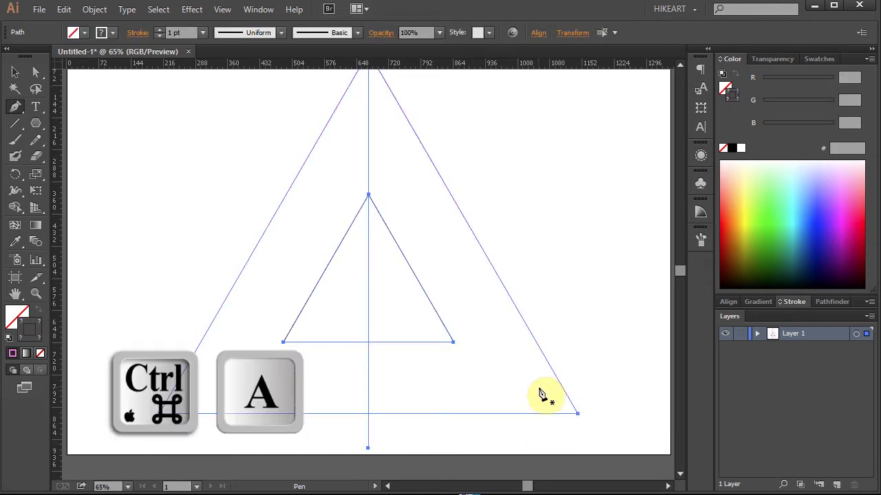
{"action": "key", "text": "r"}
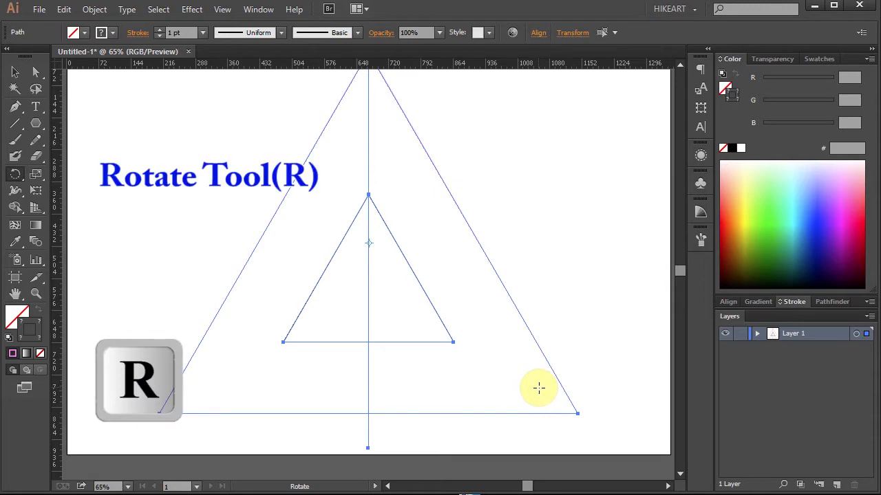
{"action": "mouse_move", "coordinate": [16, 176]}
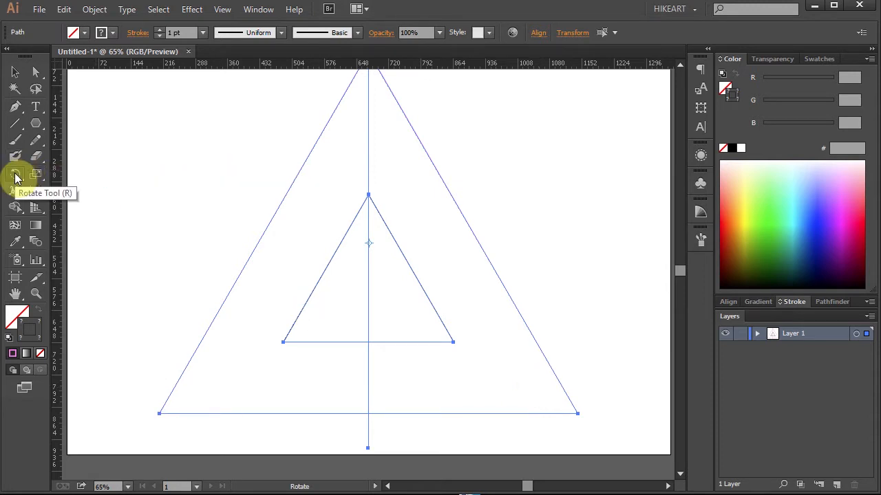
{"action": "double_click", "coordinate": [15, 177]}
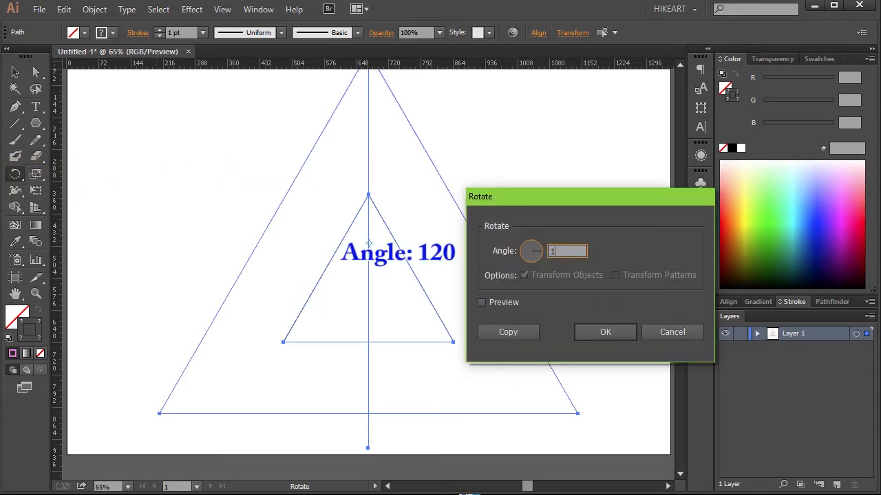
{"action": "type", "text": "20°"}
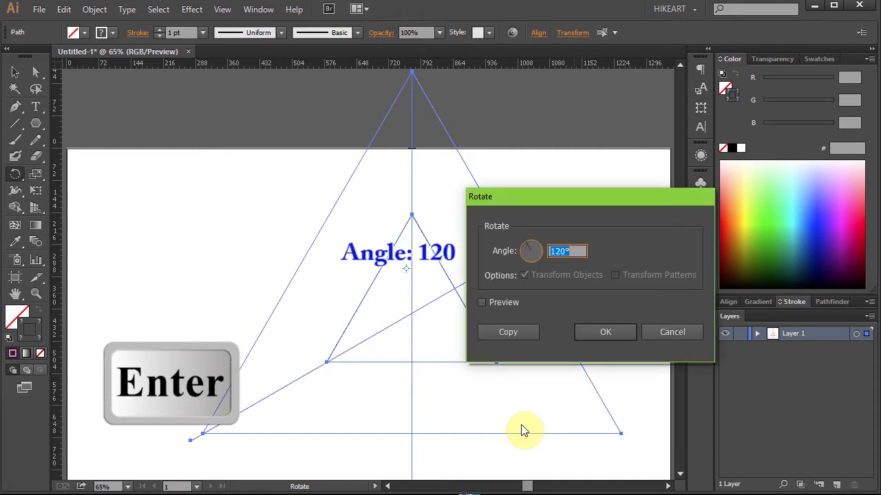
{"action": "left_click", "coordinate": [605, 331]}
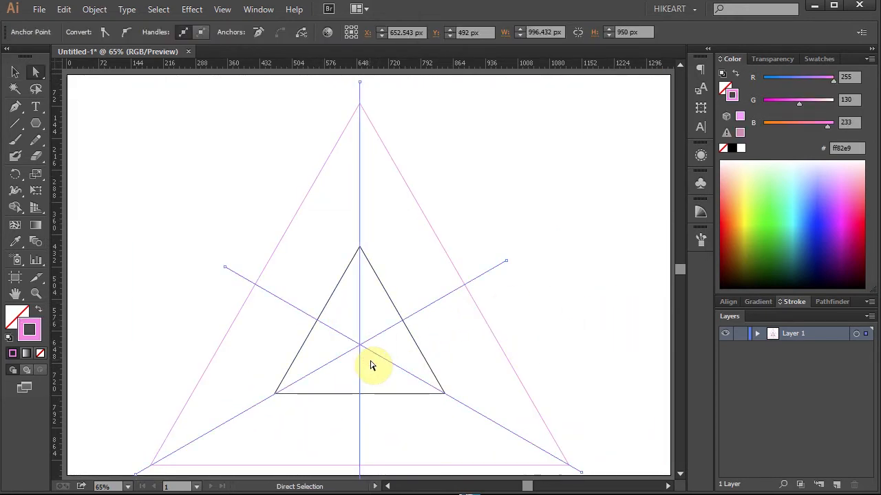
Offset the three crossing lines by 10 px so they become narrow outlined strips.
{"action": "left_click", "coordinate": [93, 9]}
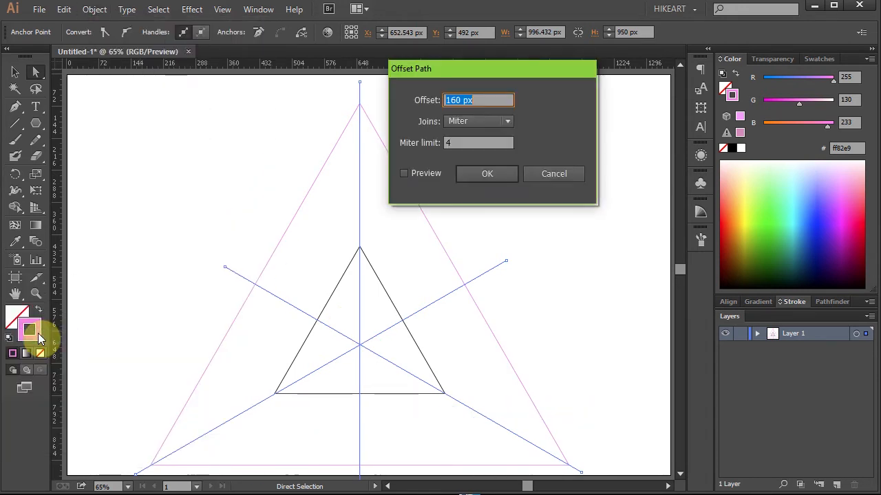
{"action": "type", "text": "10"}
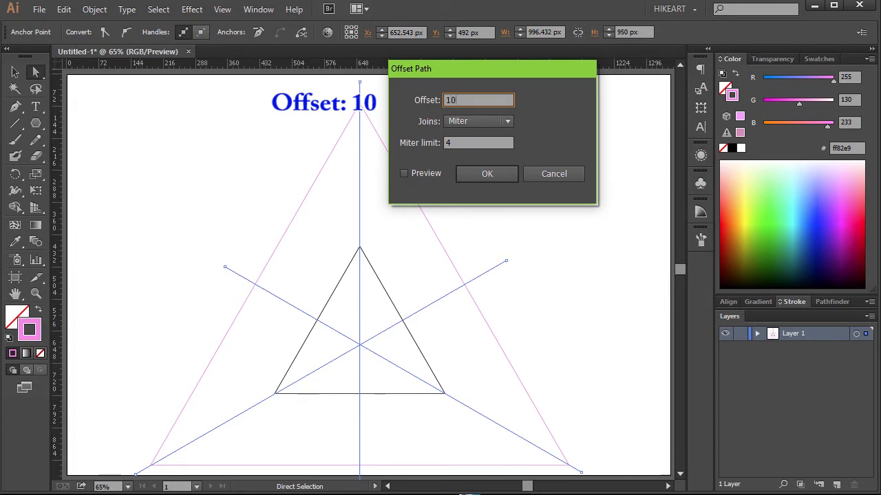
{"action": "left_click", "coordinate": [487, 173]}
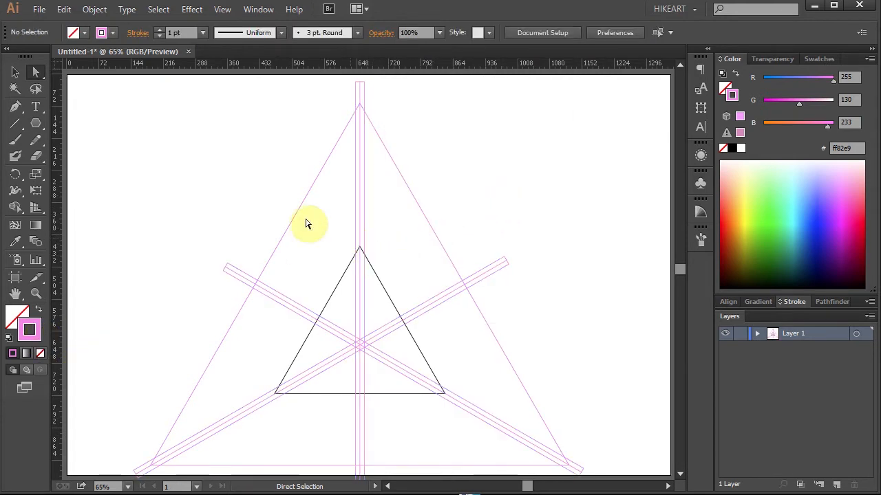
{"action": "mouse_move", "coordinate": [385, 210]}
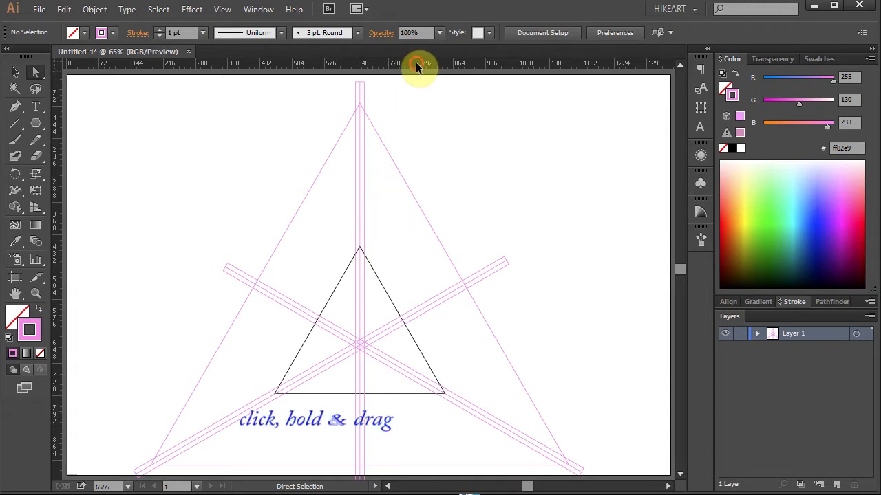
Draw a short horizontal line on a ruler guide and rotate-copy it 120° twice about the triangle centre.
{"action": "left_click_drag", "start_coordinate": [419, 68], "coordinate": [419, 199]}
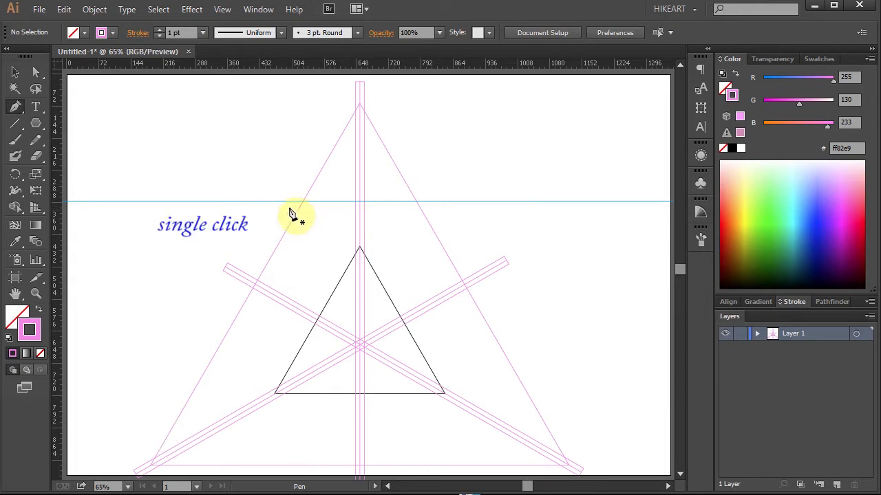
{"action": "left_click", "coordinate": [288, 205]}
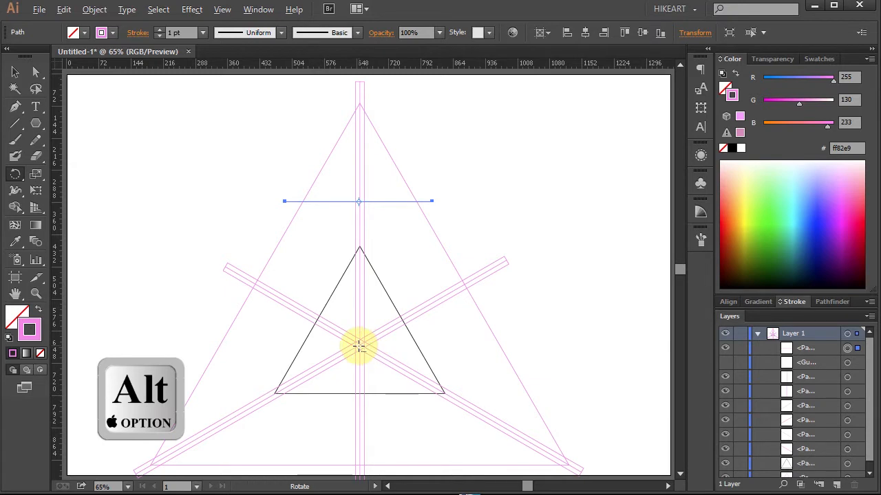
{"action": "left_click", "coordinate": [359, 347]}
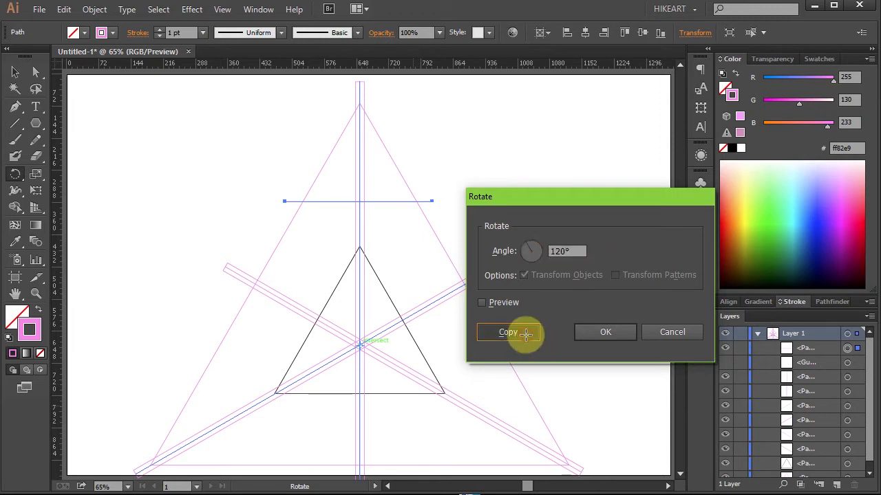
{"action": "left_click", "coordinate": [507, 331]}
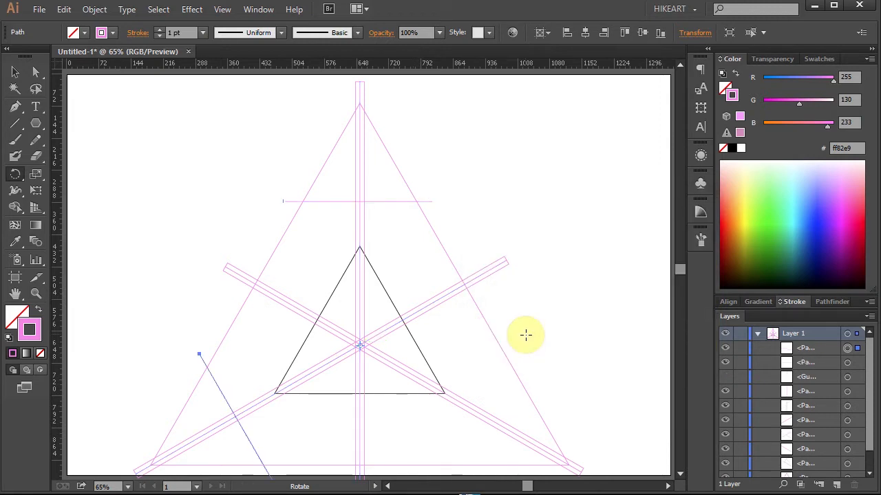
{"action": "key", "text": "ctrl+d"}
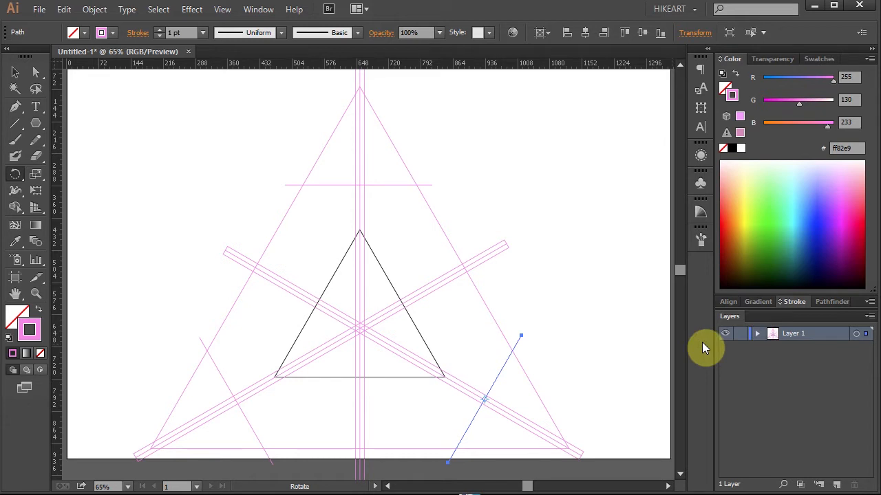
Select everything and convert it to guides via View > Guides > Make Guides.
{"action": "key", "text": "ctrl+a"}
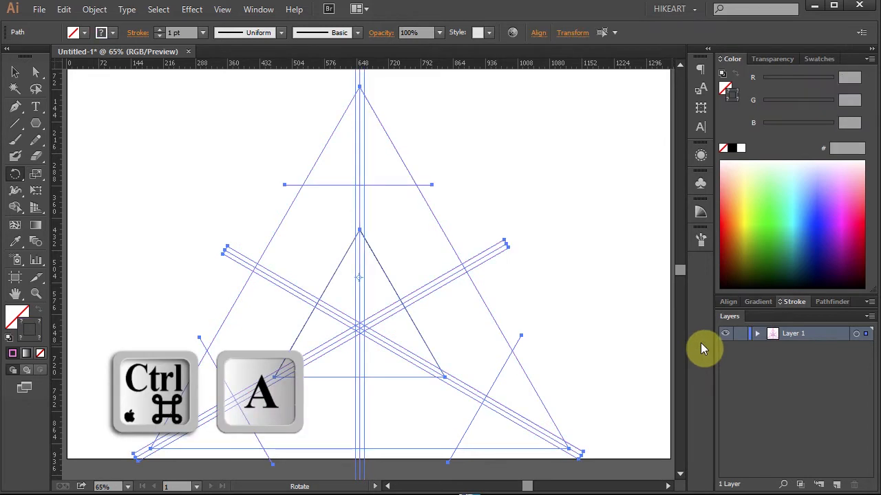
{"action": "left_click", "coordinate": [221, 9]}
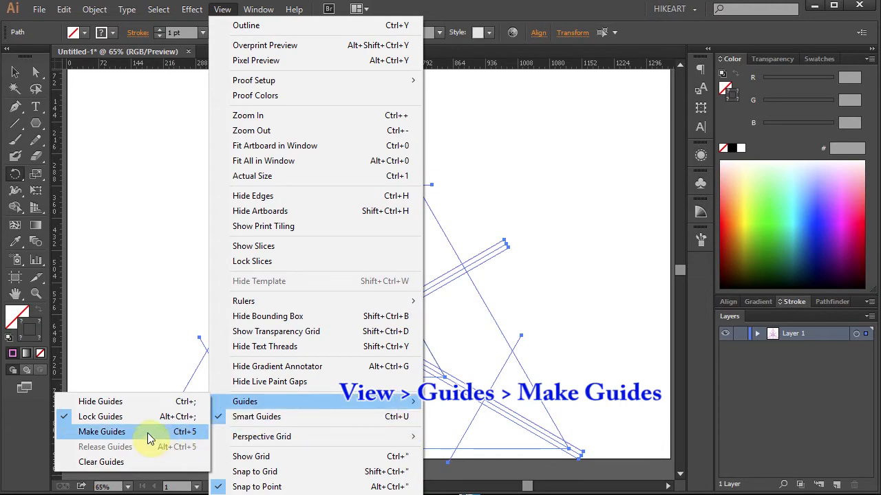
{"action": "left_click", "coordinate": [102, 432]}
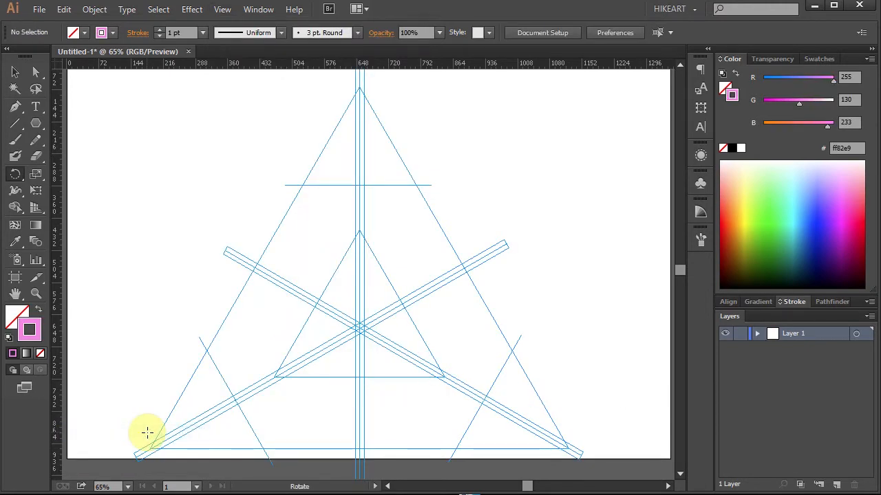
{"action": "mouse_move", "coordinate": [668, 377]}
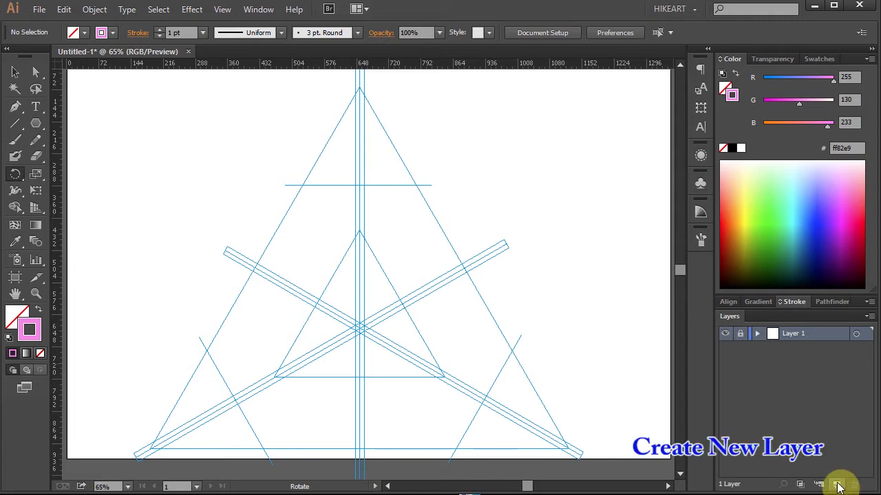
Create a new layer above the guide layer for the symbol artwork.
{"action": "left_click", "coordinate": [839, 484]}
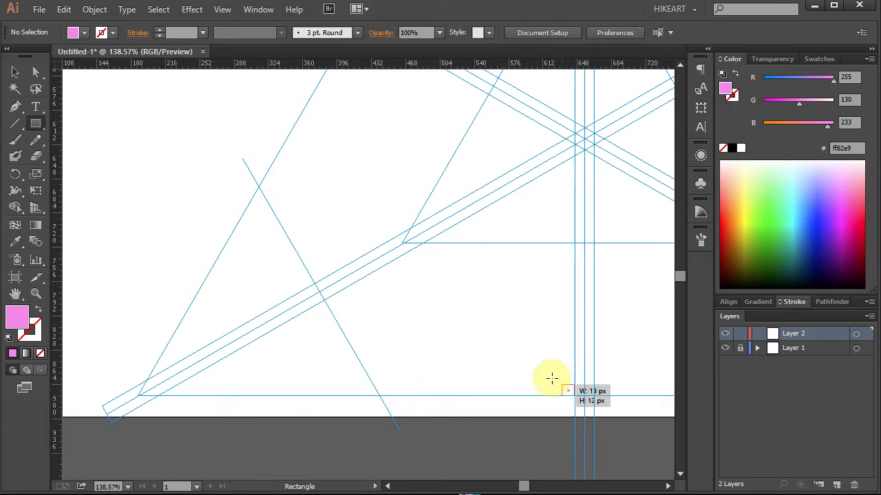
Draw a pink rectangle fitted between the lower-left guide strip intersections.
{"action": "left_click_drag", "start_coordinate": [572, 391], "coordinate": [311, 267]}
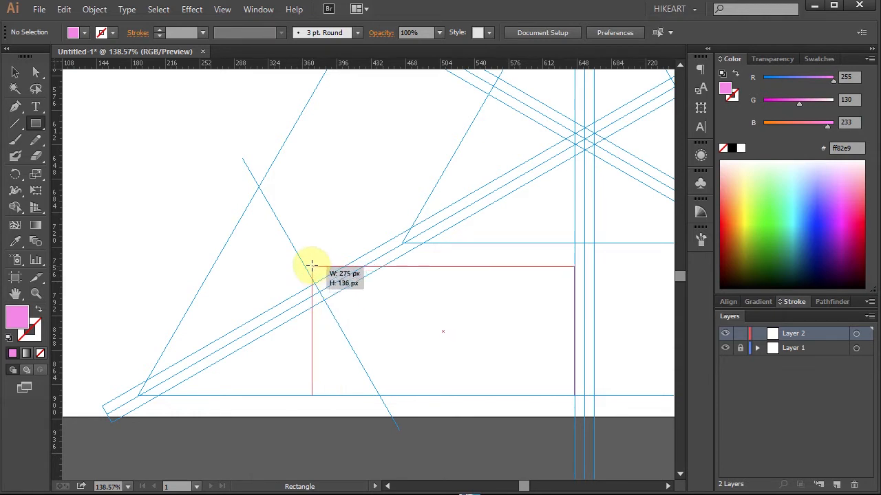
{"action": "left_click_drag", "start_coordinate": [311, 267], "coordinate": [232, 239]}
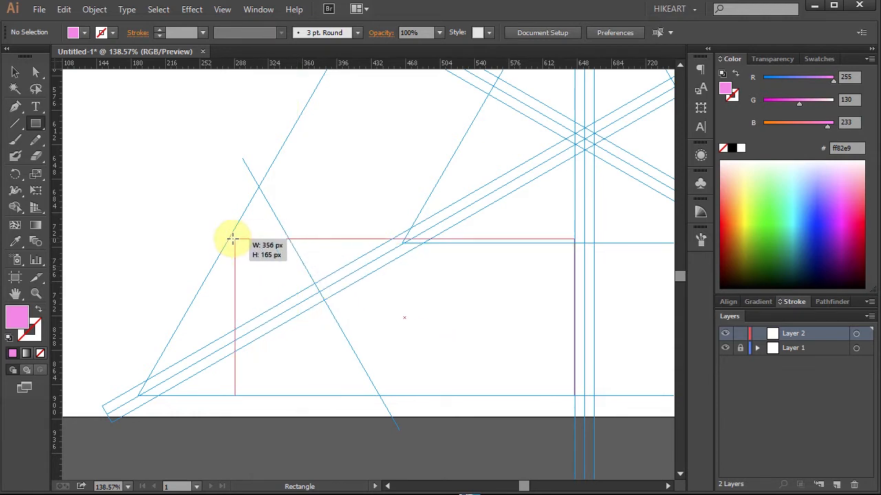
{"action": "left_click_drag", "start_coordinate": [234, 241], "coordinate": [227, 245]}
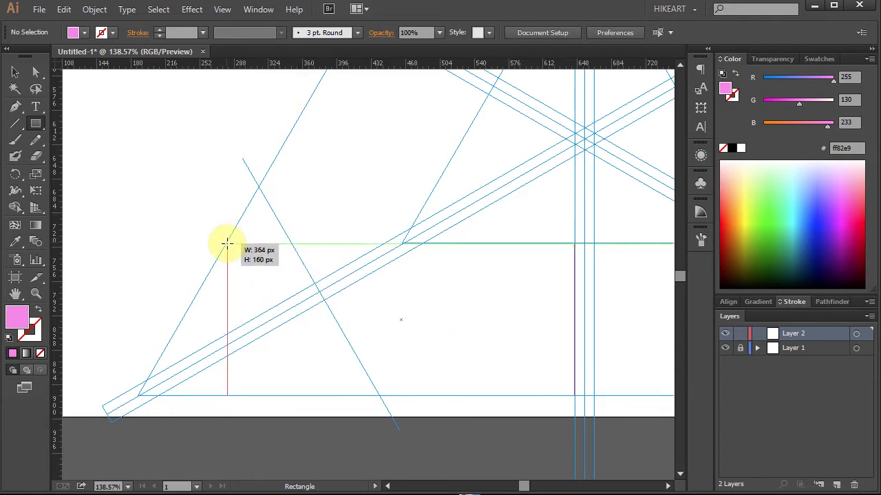
{"action": "left_click_drag", "start_coordinate": [227, 245], "coordinate": [574, 395]}
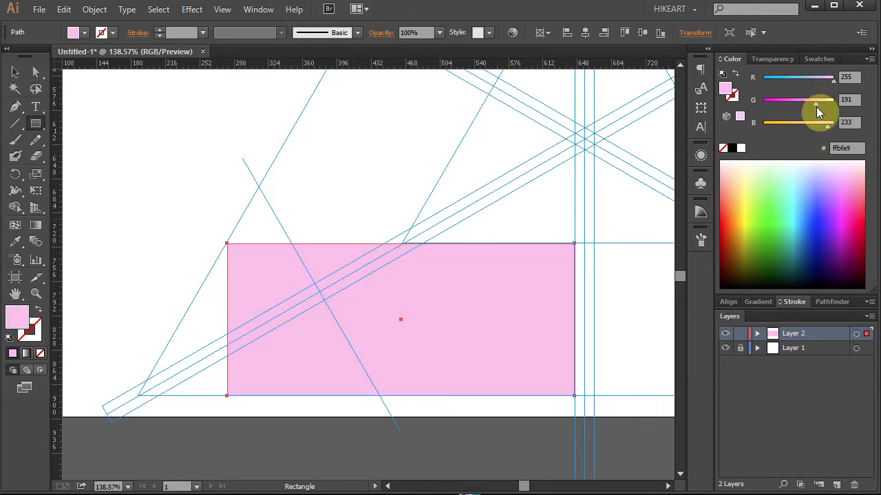
{"action": "left_click", "coordinate": [562, 308]}
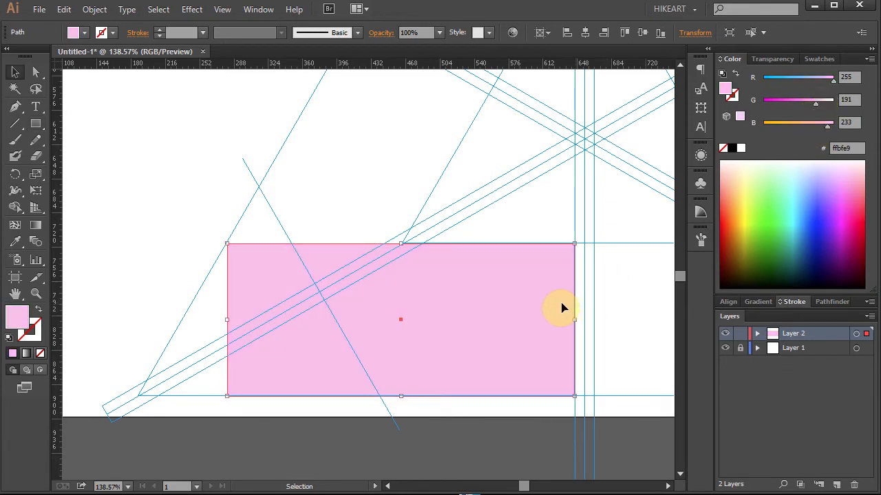
{"action": "mouse_move", "coordinate": [465, 309]}
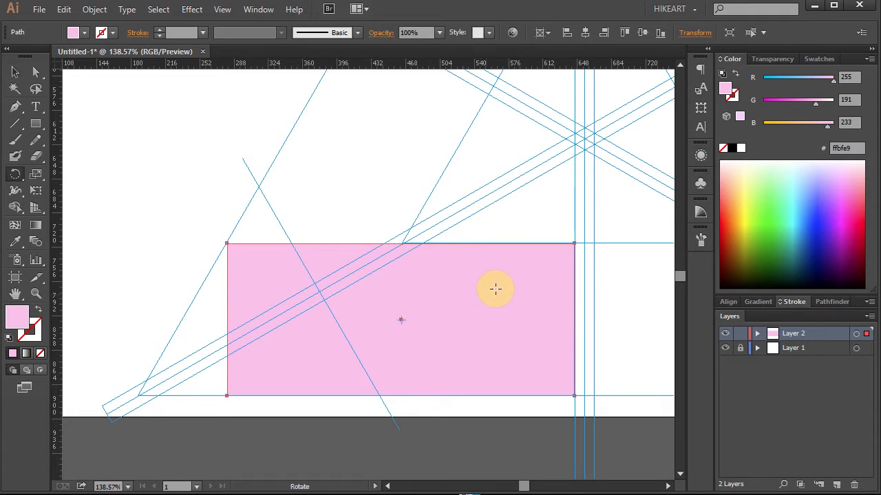
{"action": "mouse_move", "coordinate": [547, 219]}
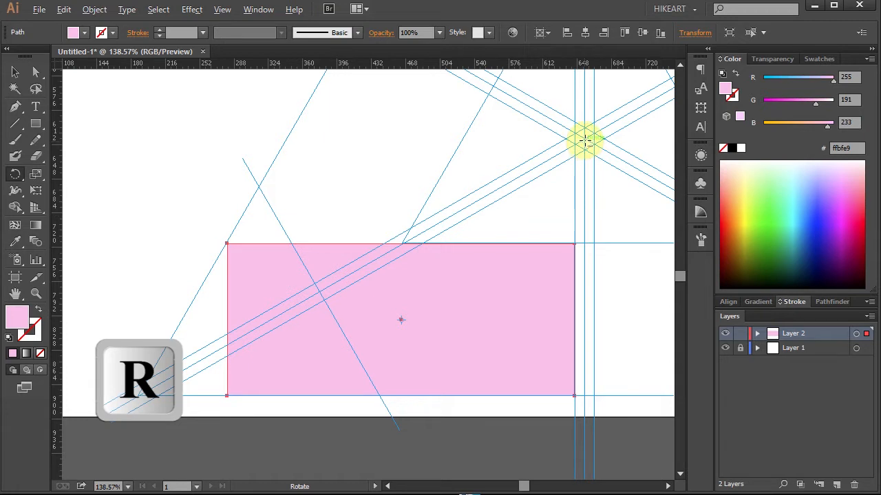
Rotate-copy the rectangle 120° about the grid centre twice for three bars.
{"action": "key", "text": "alt"}
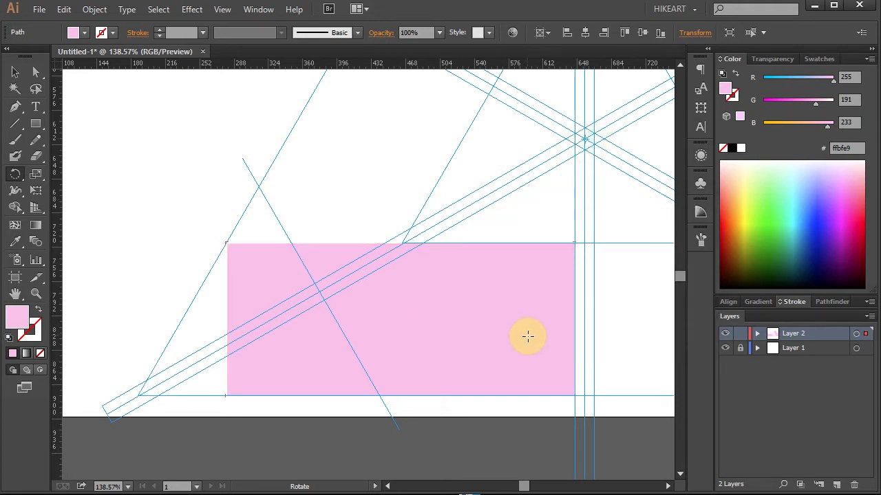
{"action": "key", "text": "ctrl+d"}
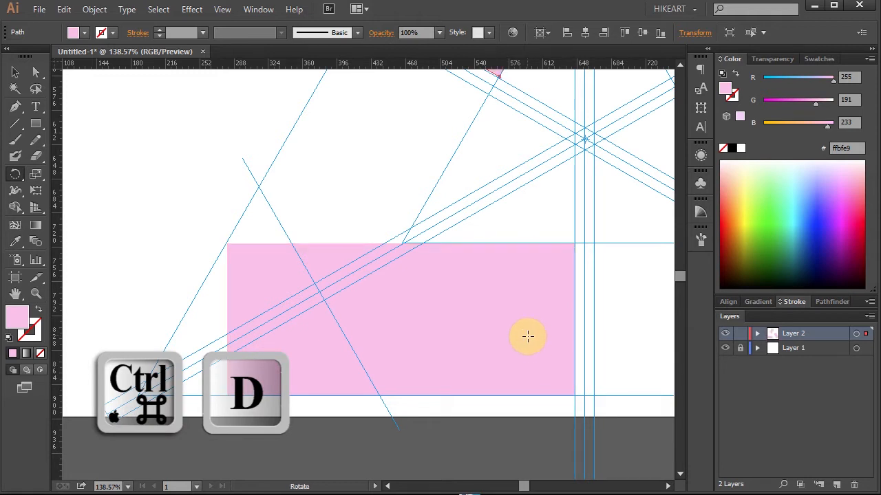
{"action": "key", "text": "ctrl+0"}
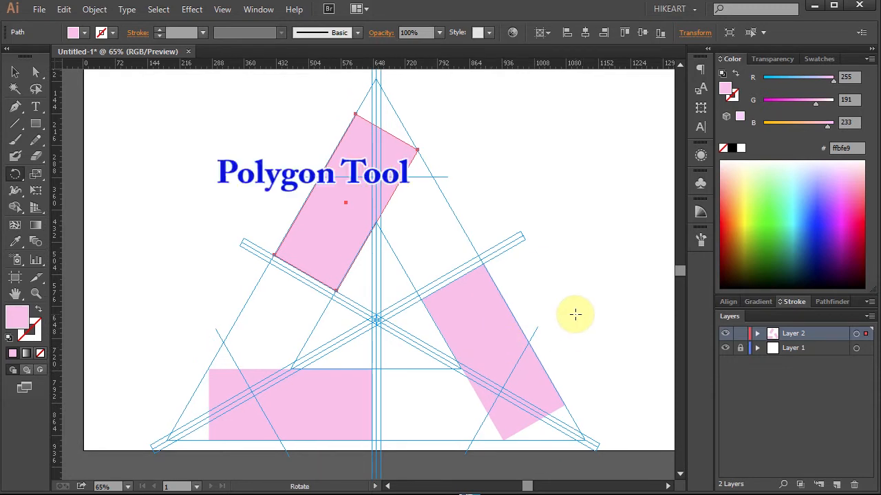
Place a light green 3-sided polygon of 180 px radius on the artboard.
{"action": "left_click", "coordinate": [35, 124]}
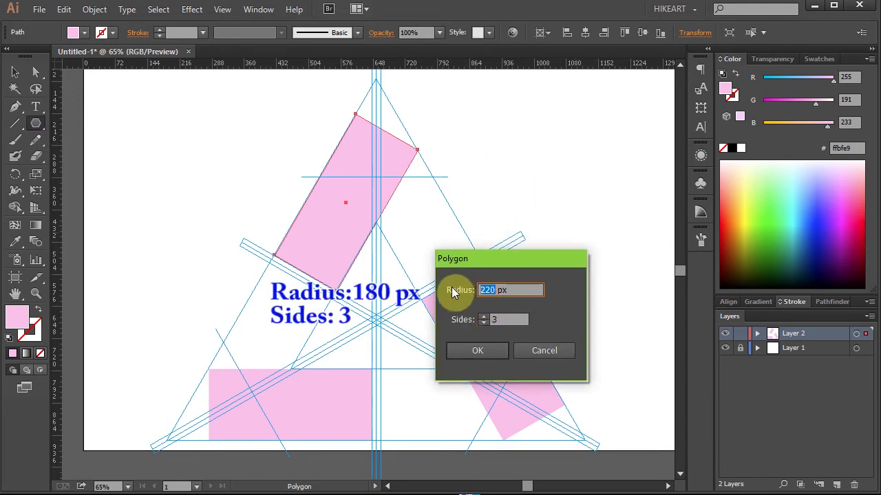
{"action": "type", "text": "18"}
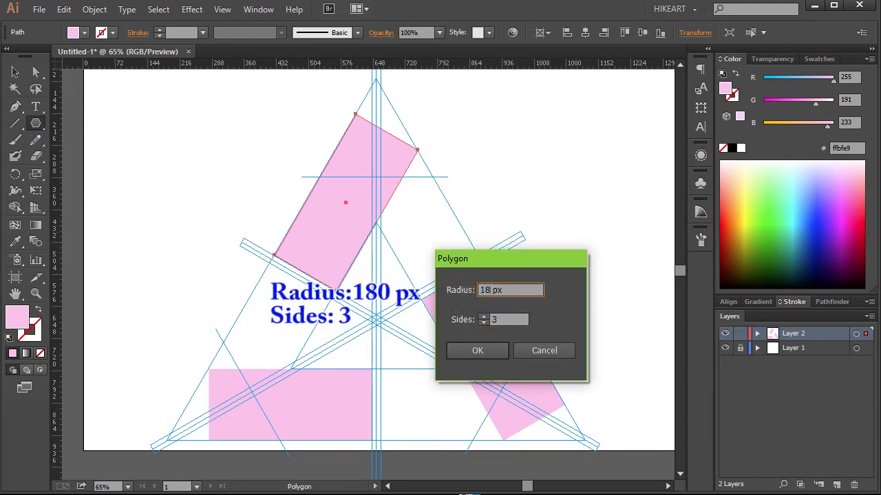
{"action": "left_click", "coordinate": [476, 351]}
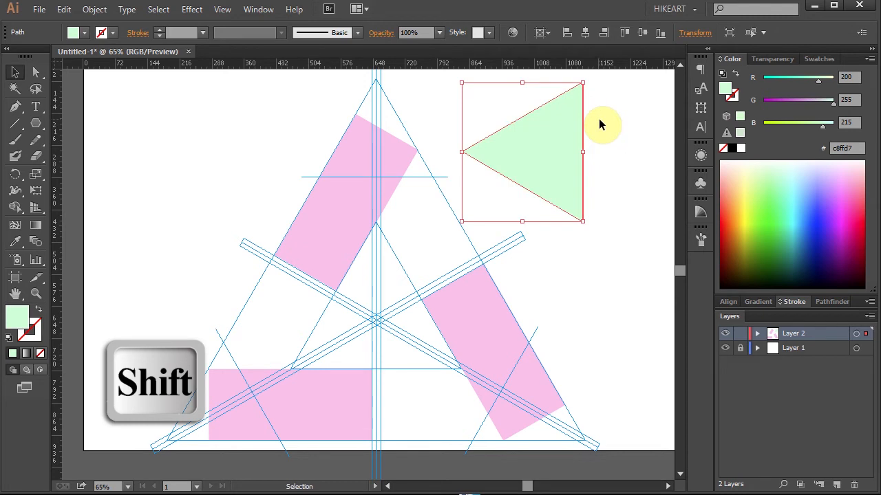
Squash the triangle into a narrow arrowhead wedge and move it down onto the guide grid.
{"action": "left_click", "coordinate": [695, 33]}
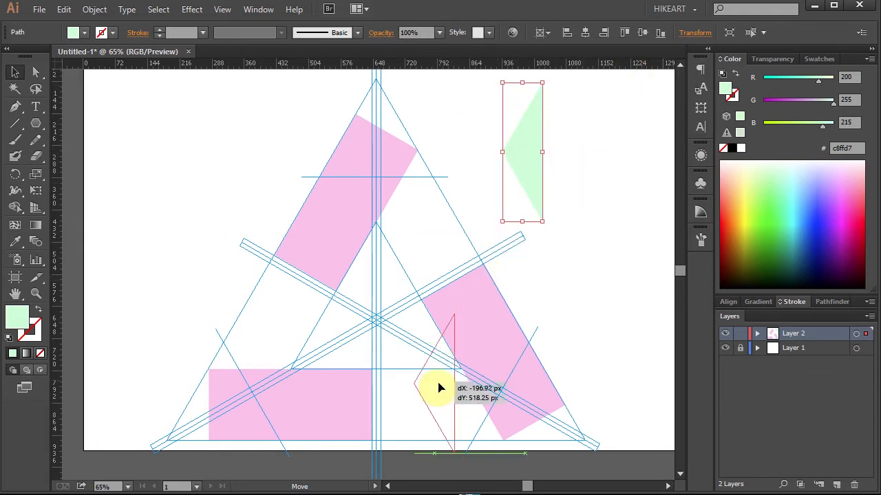
{"action": "left_click_drag", "start_coordinate": [441, 389], "coordinate": [413, 407]}
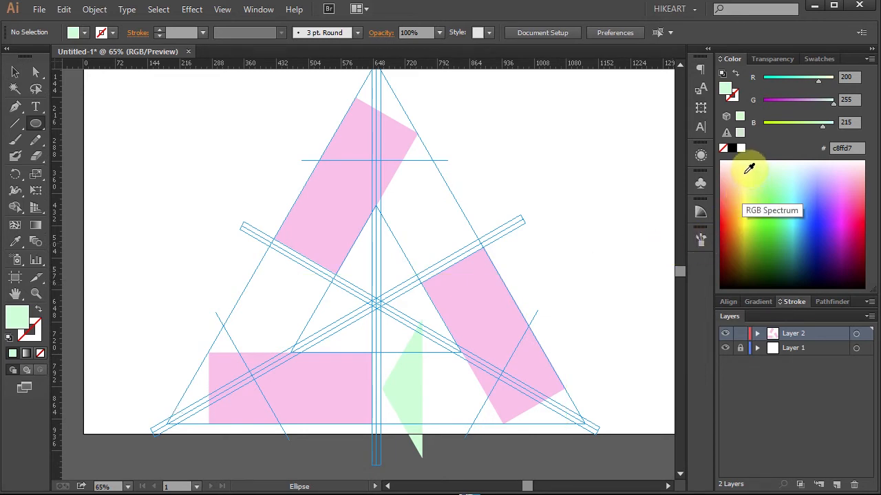
Draw pale yellow circles on the lower and top pink bars.
{"action": "left_click", "coordinate": [309, 388]}
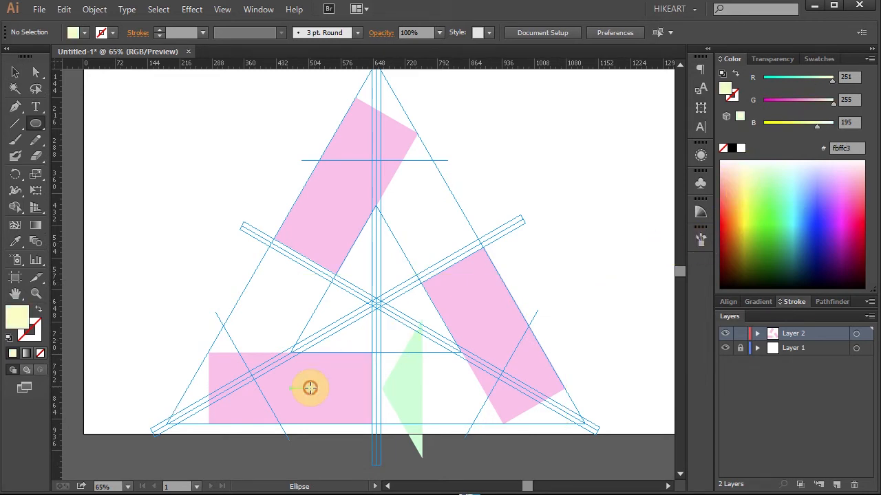
{"action": "left_click_drag", "start_coordinate": [309, 388], "coordinate": [337, 423]}
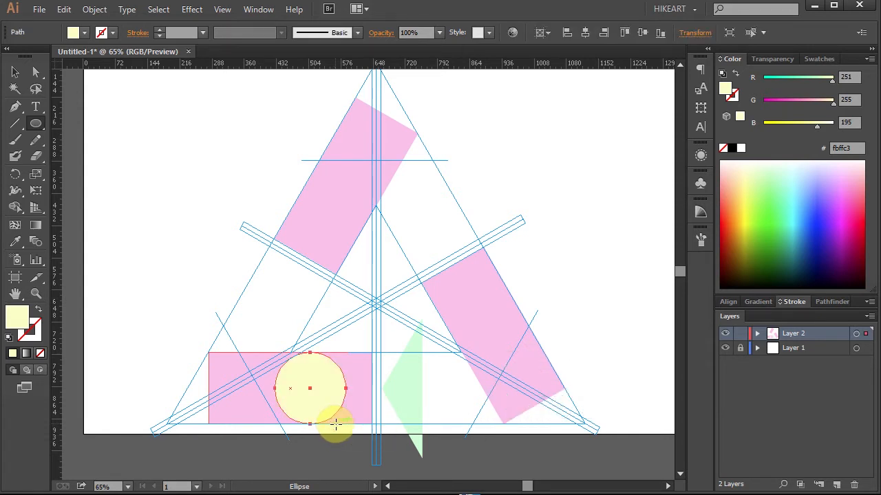
{"action": "left_click_drag", "start_coordinate": [337, 424], "coordinate": [331, 352]}
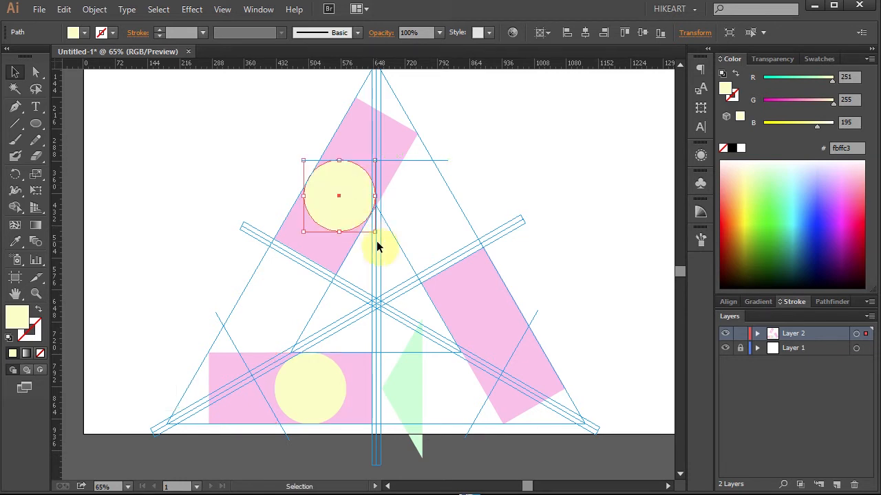
Duplicate the top circle sideways along the bar with Shift+Alt-drag.
{"action": "left_click_drag", "start_coordinate": [337, 196], "coordinate": [377, 196]}
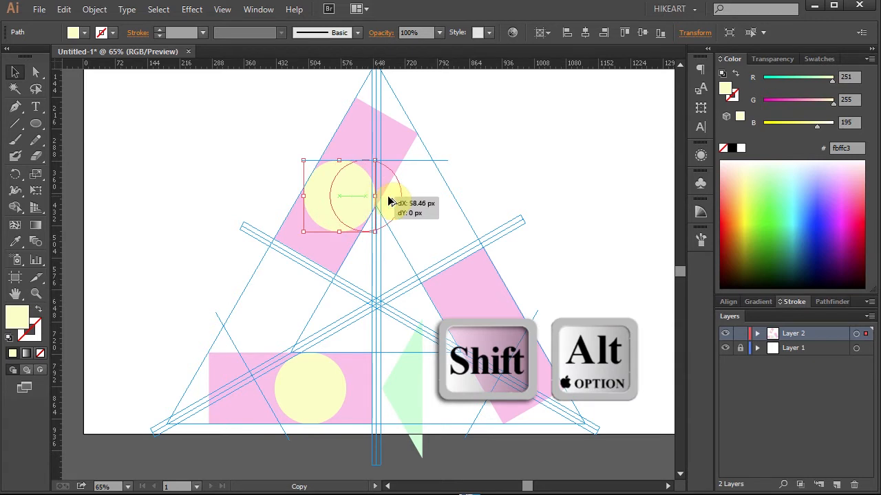
{"action": "left_click_drag", "start_coordinate": [386, 195], "coordinate": [427, 195]}
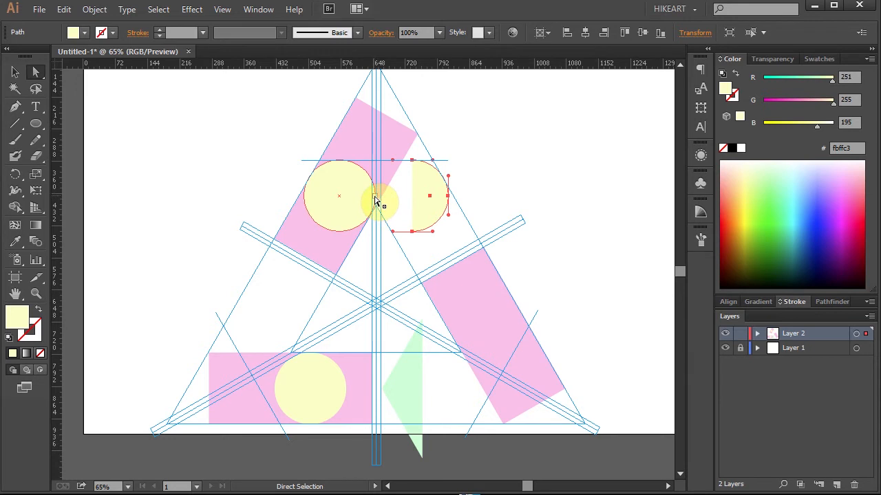
Delete the inner circle halves and join the open ends (Ctrl+J) into one closed capsule.
{"action": "key", "text": "Delete"}
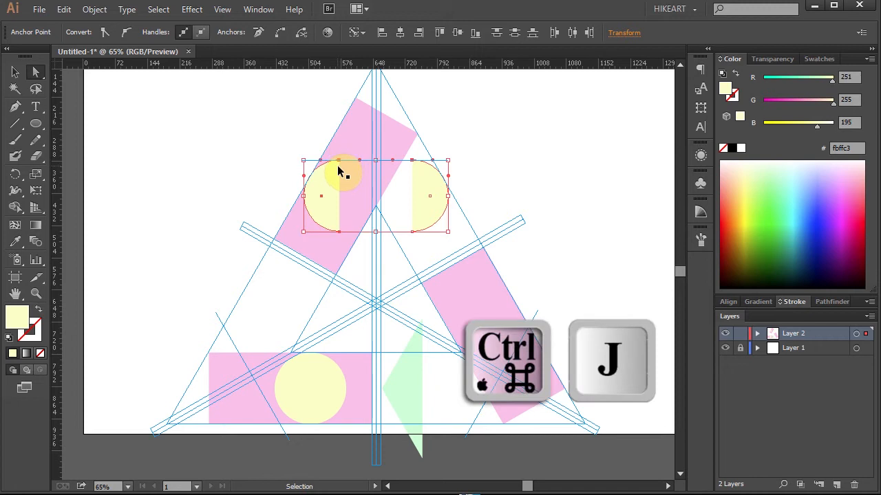
{"action": "key", "text": "ctrl+j"}
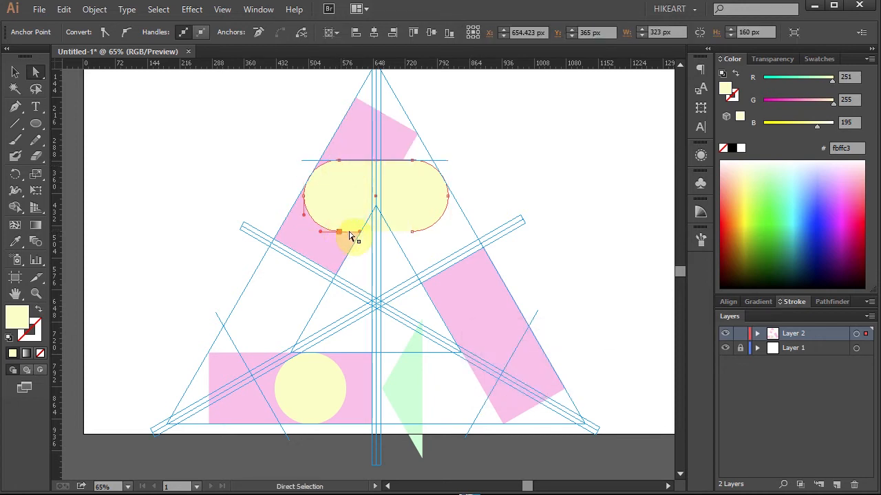
{"action": "key", "text": "ctrl+j"}
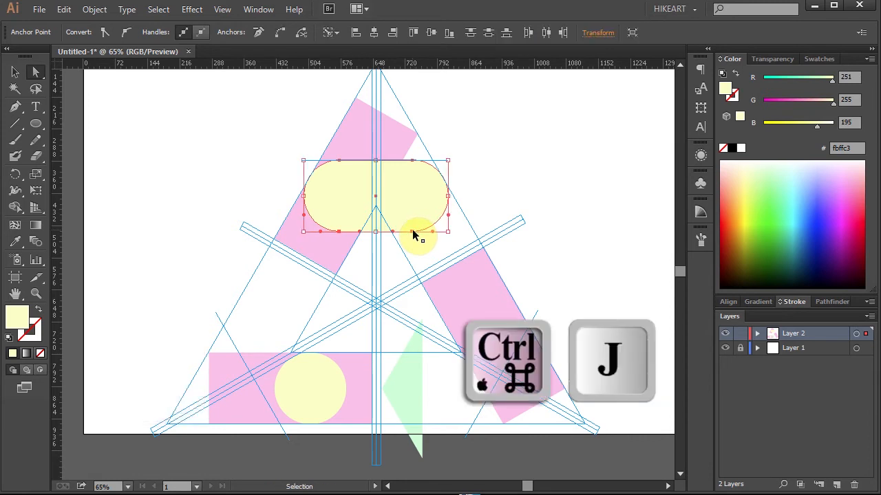
{"action": "key", "text": "ctrl+j"}
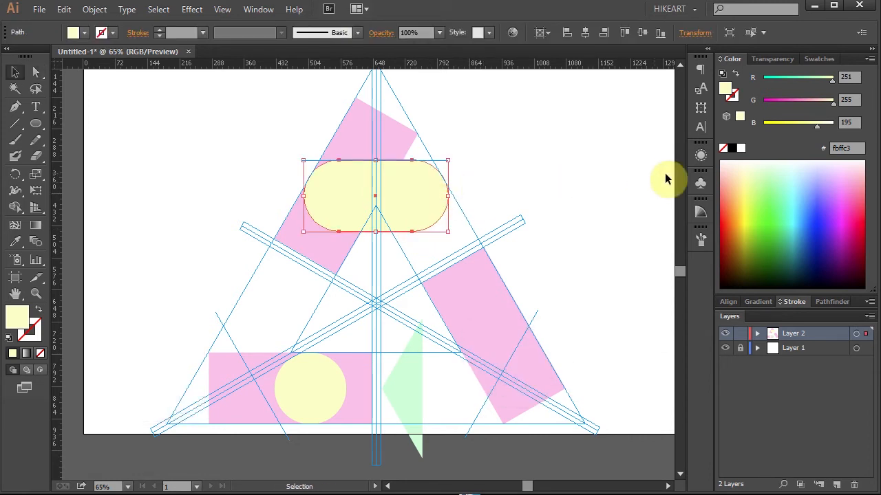
{"action": "left_click", "coordinate": [798, 164]}
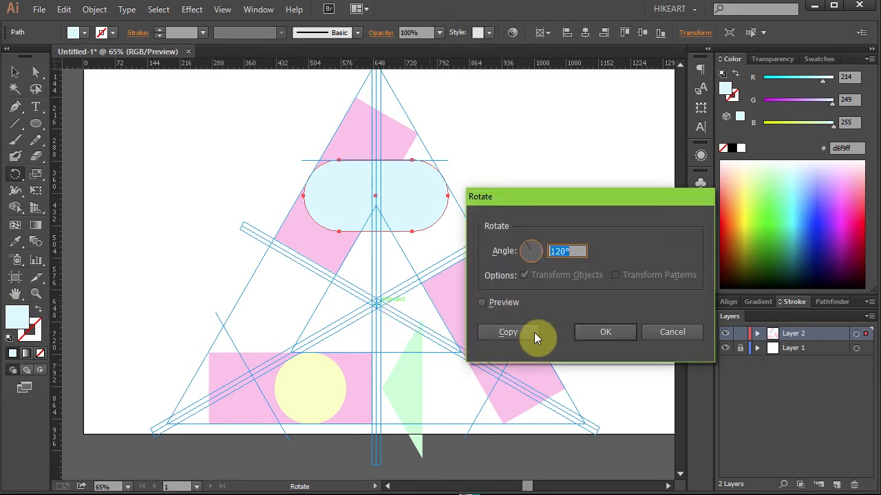
Rotate a 120° copy of the light blue capsule so copies sit at all three bars.
{"action": "left_click", "coordinate": [508, 332]}
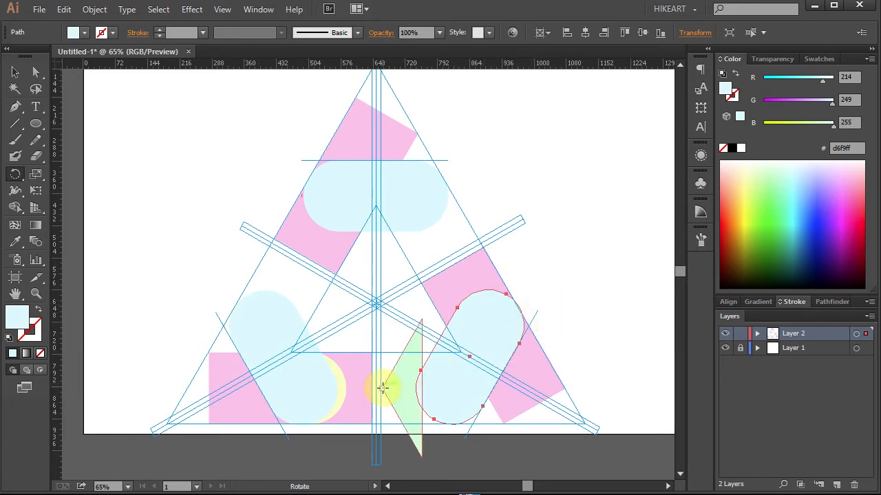
{"action": "left_click_drag", "start_coordinate": [382, 389], "coordinate": [512, 314]}
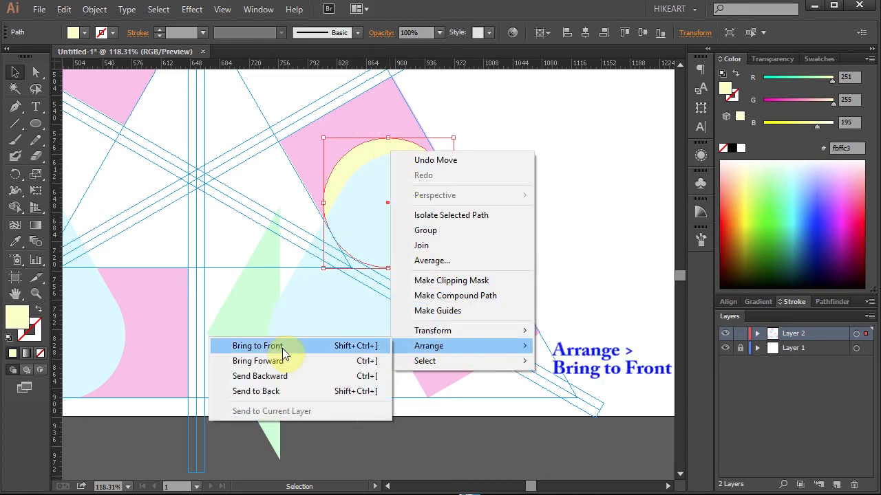
Bring the yellow circle to front, then select the lower bar, arrowhead, capsule and circle together.
{"action": "left_click", "coordinate": [259, 345]}
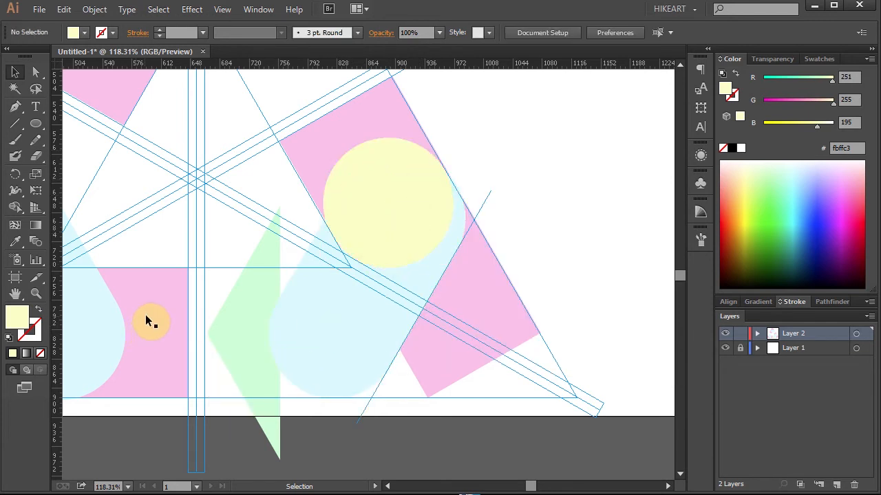
{"action": "left_click_drag", "start_coordinate": [151, 323], "coordinate": [452, 329]}
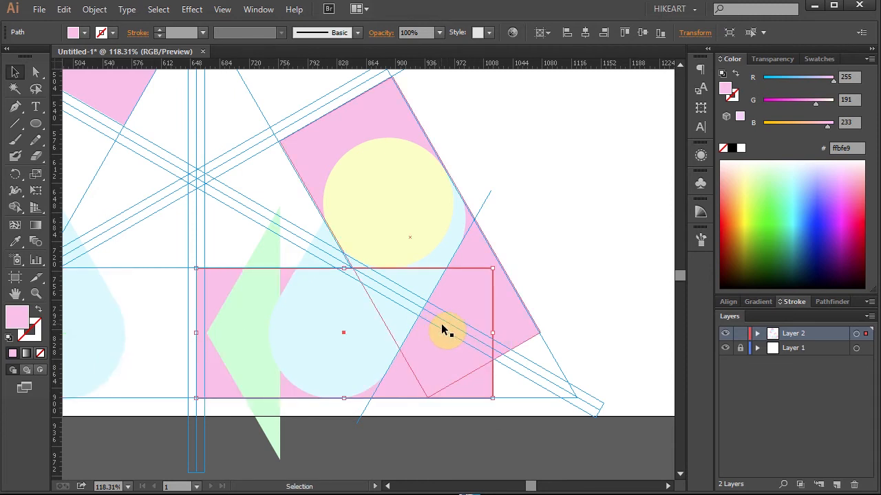
{"action": "left_click_drag", "start_coordinate": [448, 331], "coordinate": [564, 420]}
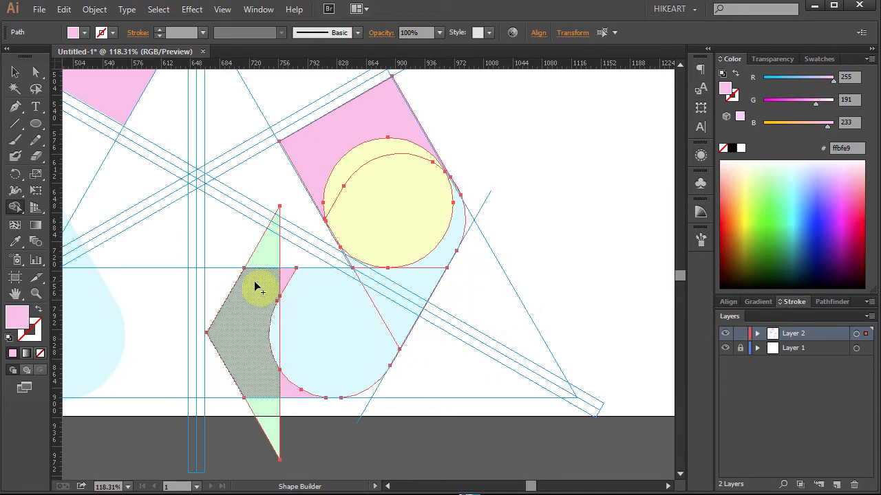
Merge the selected pieces into one arrow with Shape Builder and fill it green.
{"action": "left_click_drag", "start_coordinate": [259, 285], "coordinate": [305, 289]}
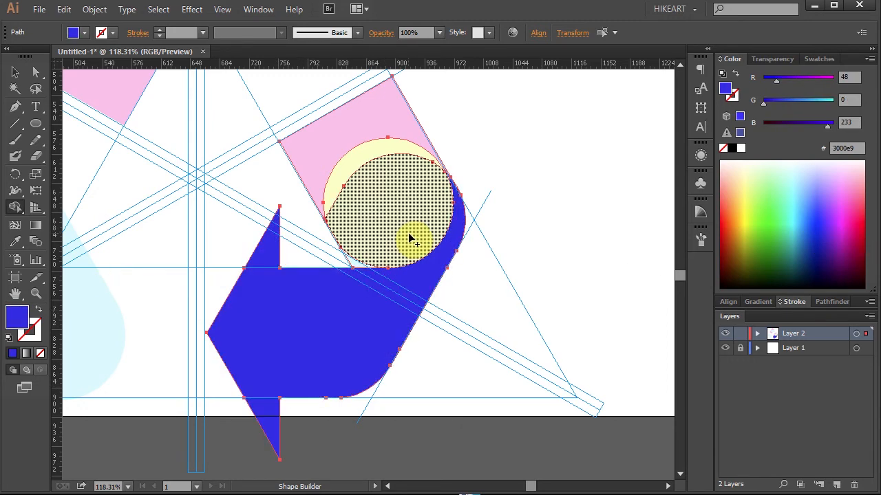
{"action": "left_click", "coordinate": [410, 237]}
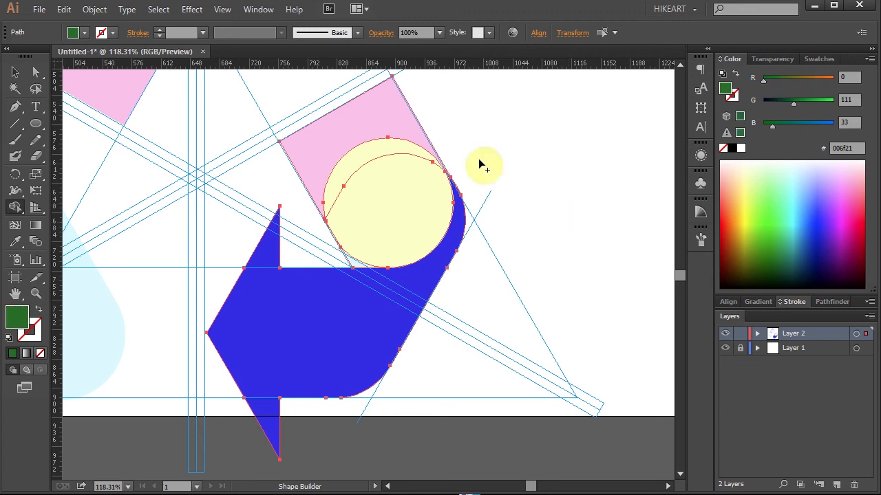
{"action": "left_click_drag", "start_coordinate": [482, 165], "coordinate": [392, 189]}
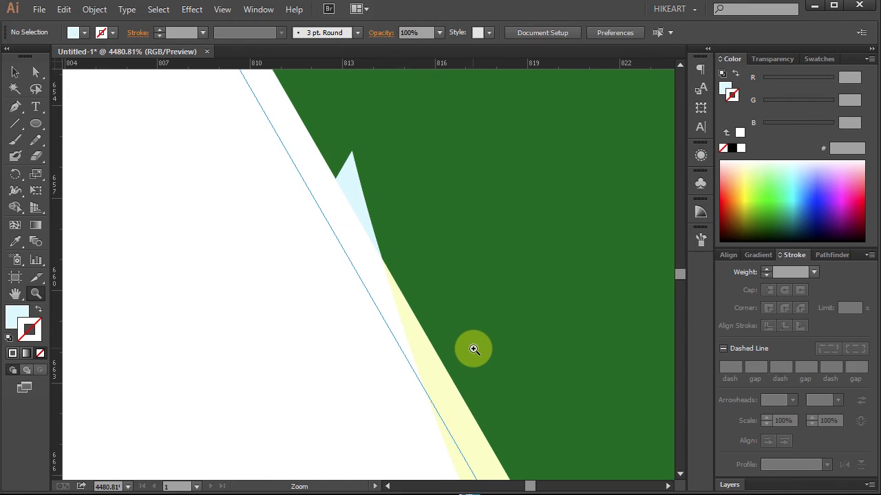
Select all and remove the leftover edge sliver with the Shape Builder tool.
{"action": "key", "text": "ctrl+a"}
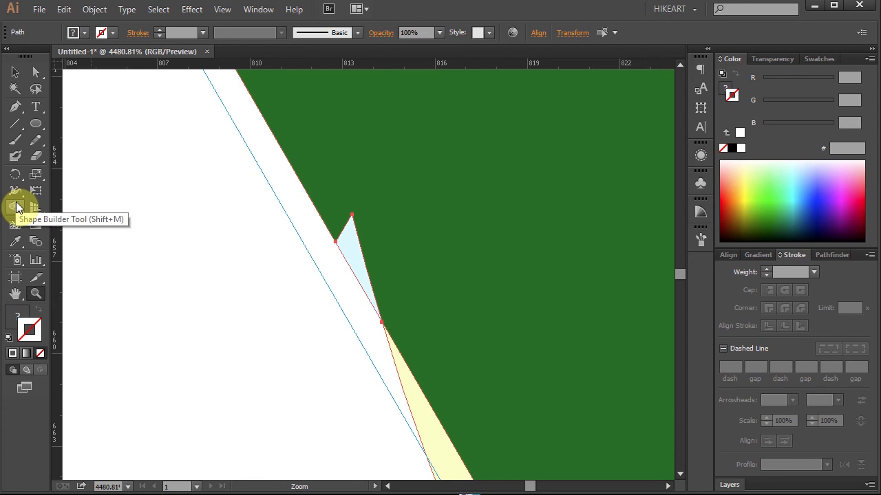
{"action": "left_click", "coordinate": [15, 206]}
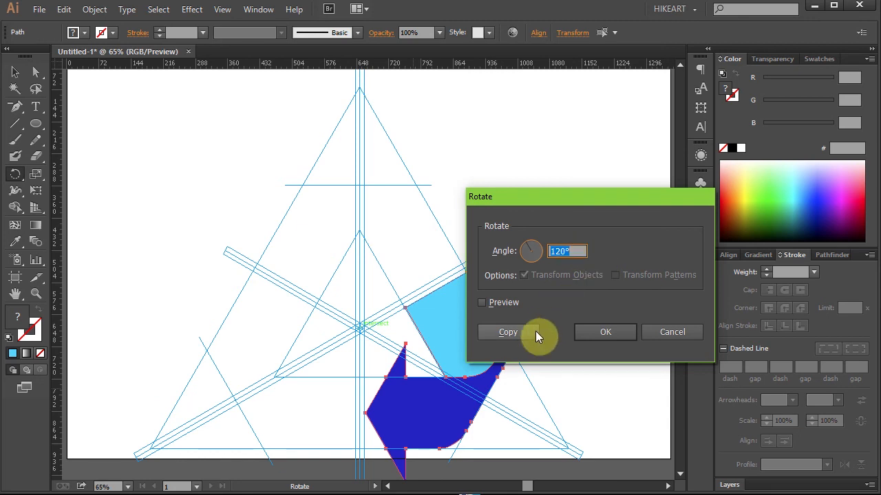
Rotate 120° copies of the arrow to place three arrows around the grid centre.
{"action": "left_click", "coordinate": [508, 331]}
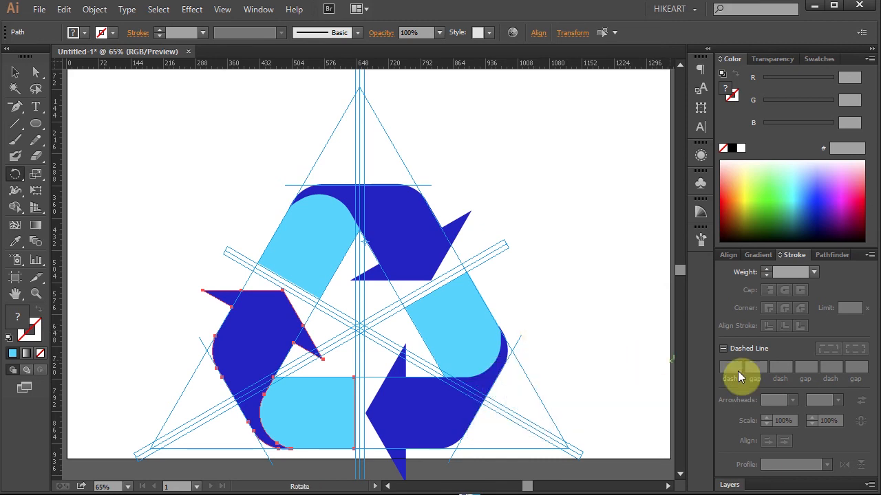
{"action": "left_click", "coordinate": [729, 484]}
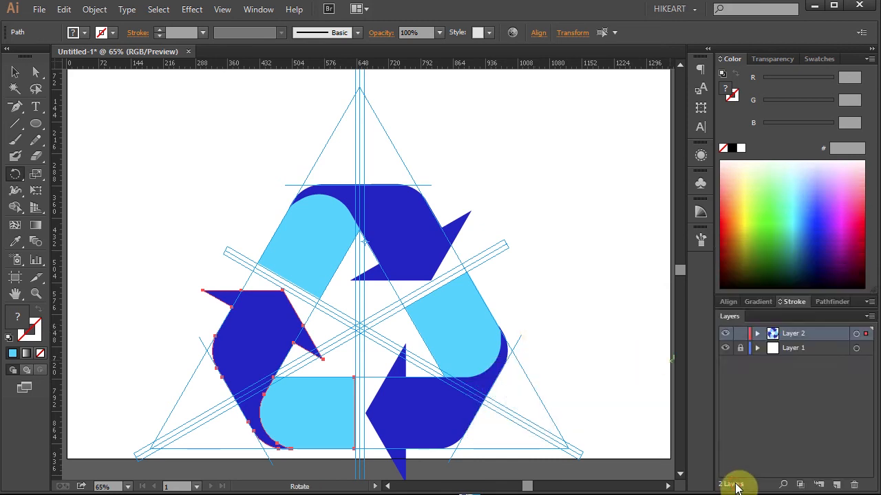